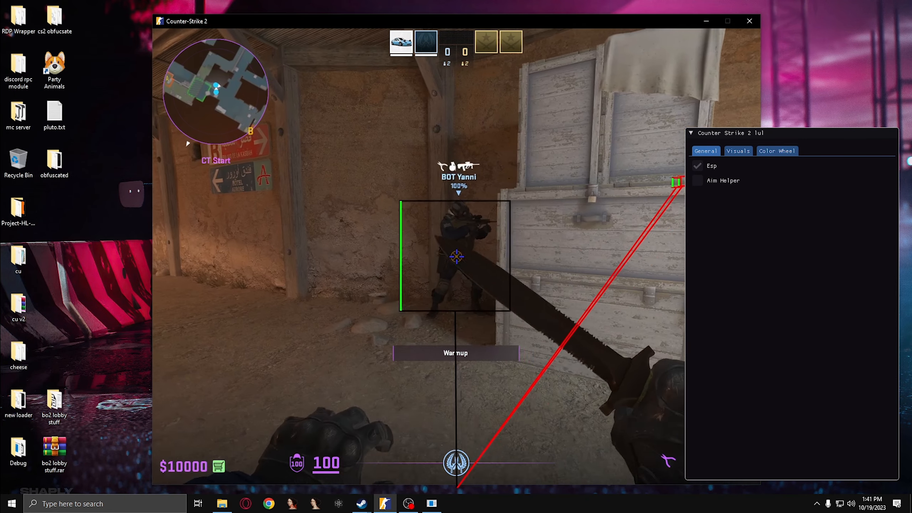
In the Visuals options, disable Team overlays while keeping Enemy line, box and health bar enabled.
click(737, 150)
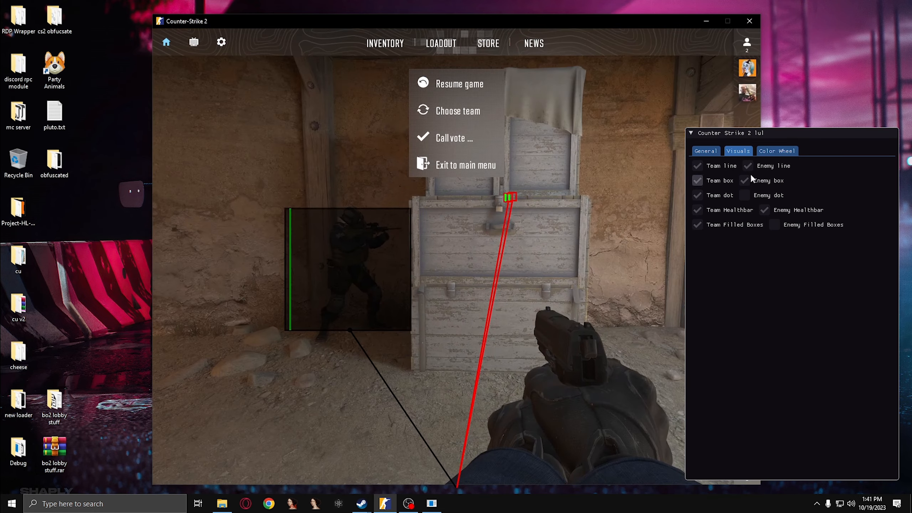
click(775, 224)
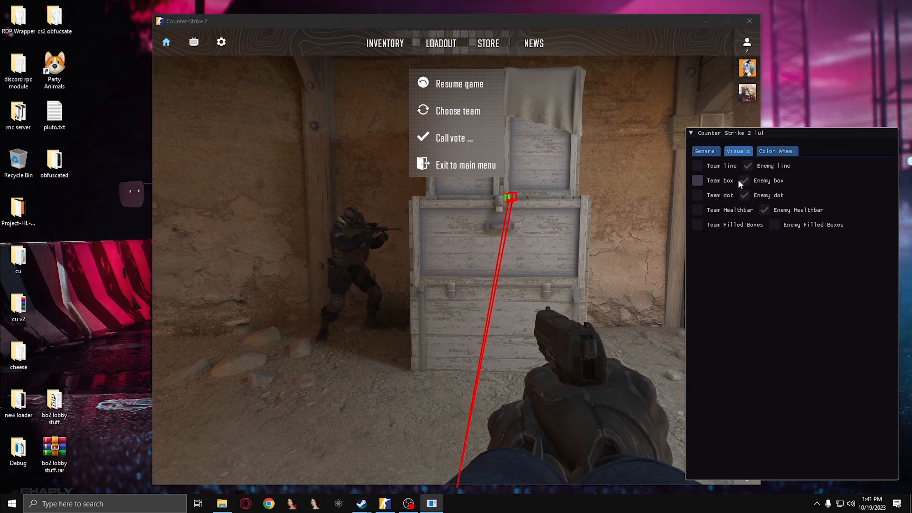
click(745, 195)
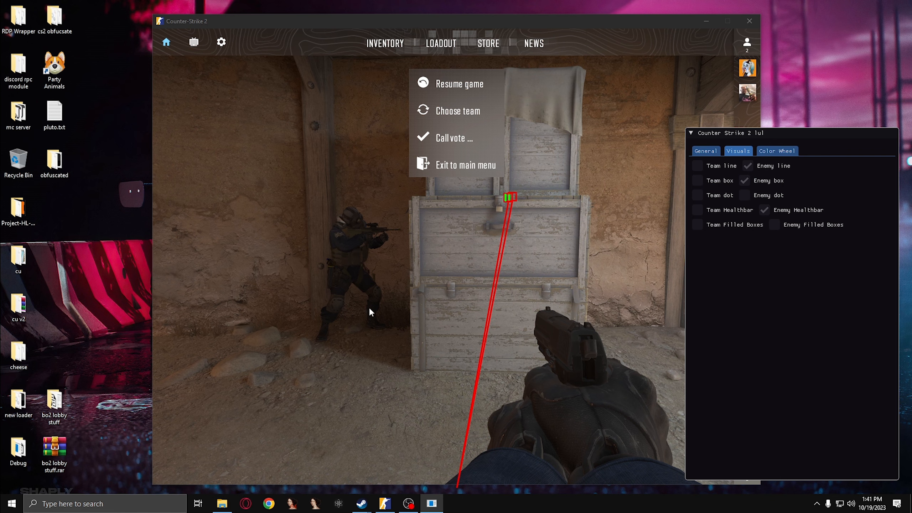
click(776, 150)
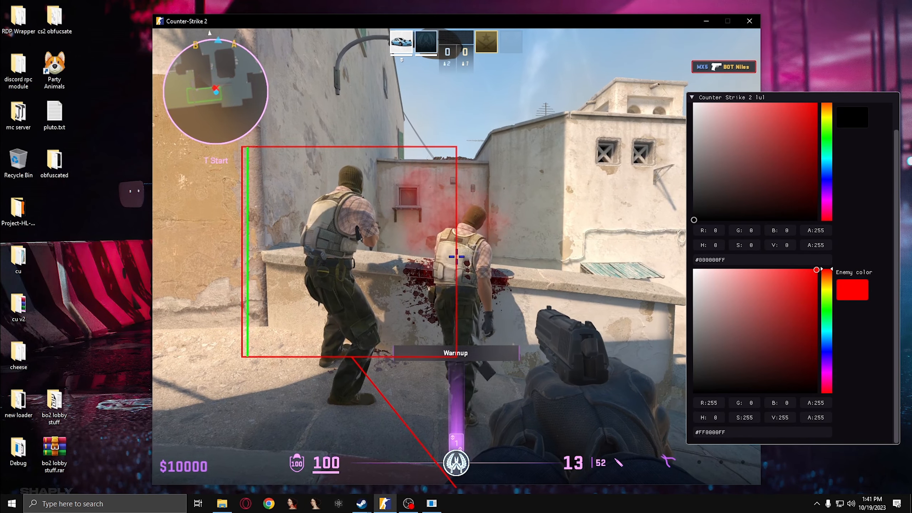
Enable Aim Helper and Aim At Closest under General, then shoot the enemy bot in the street.
key(Escape)
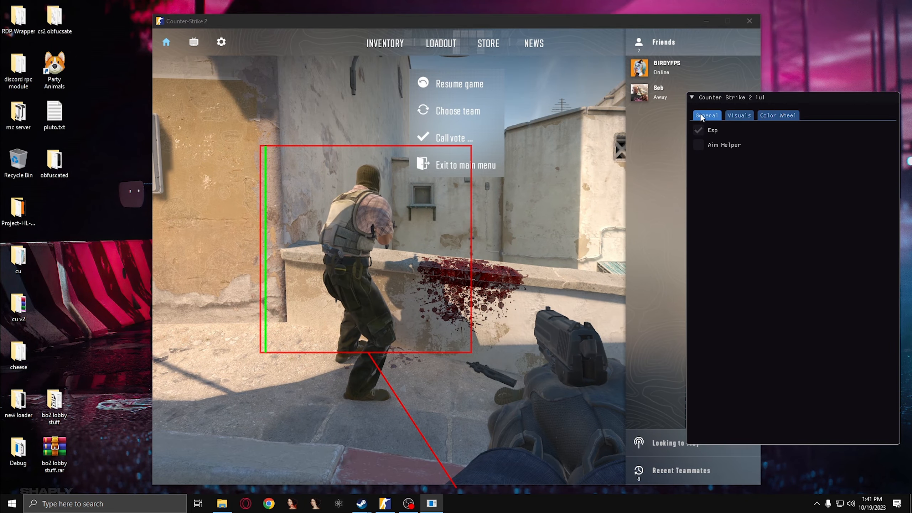
click(698, 143)
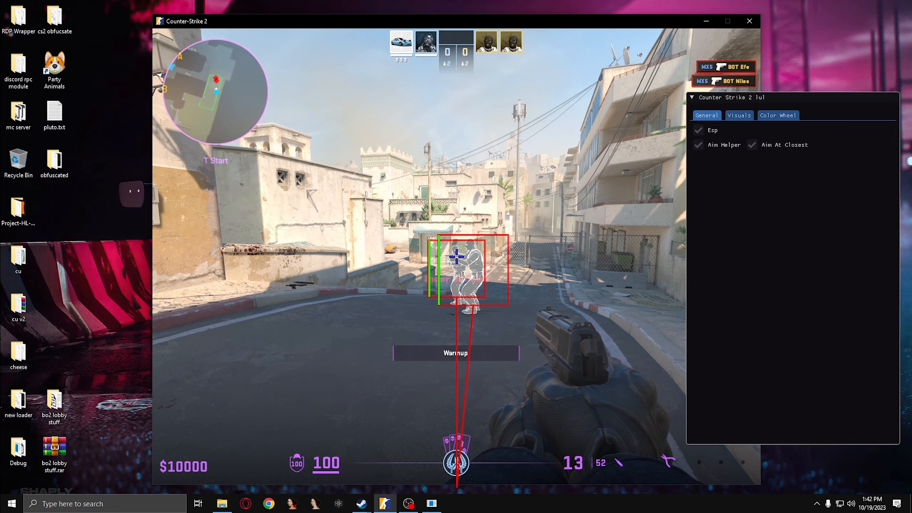
click(455, 462)
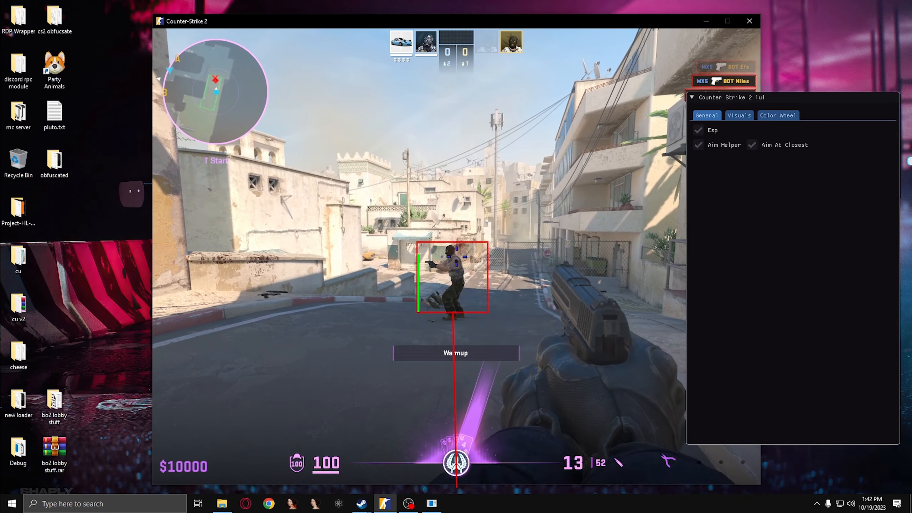
key(Escape)
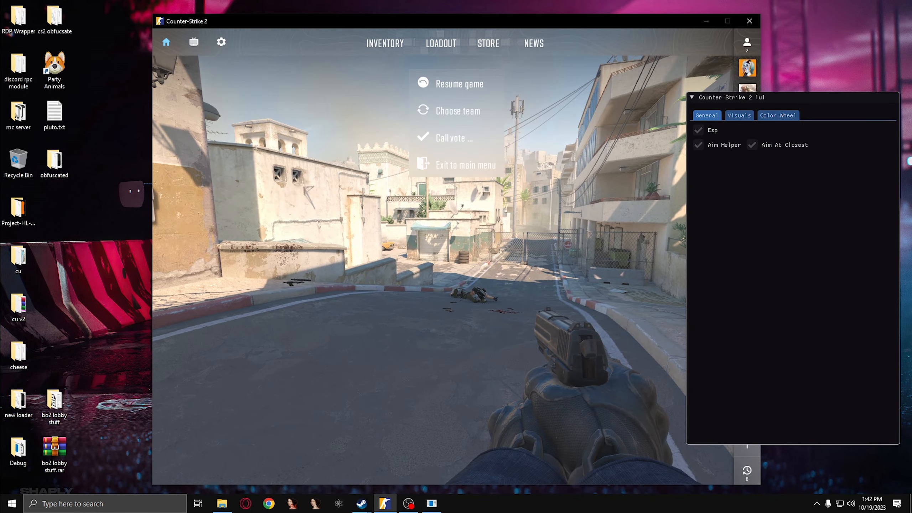